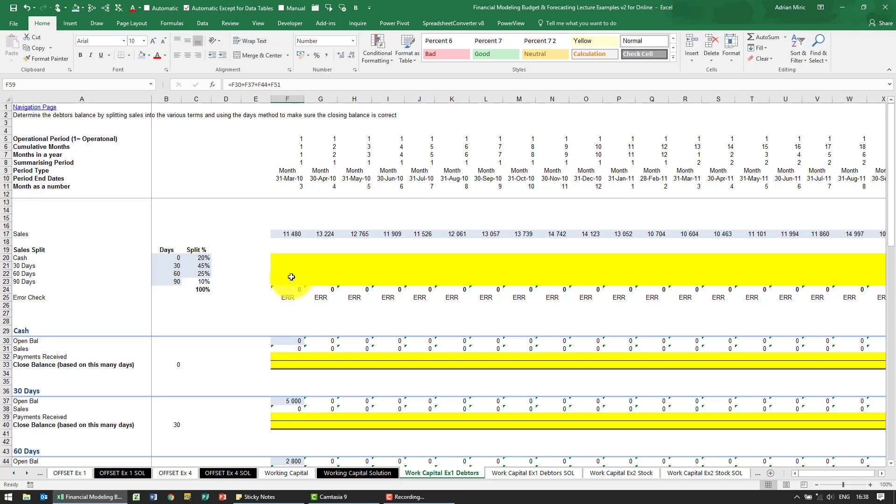
- Enter the cash split formula =F$17*$C20 in F20, multiplying sales by the 20% cash split
left_click(288, 255)
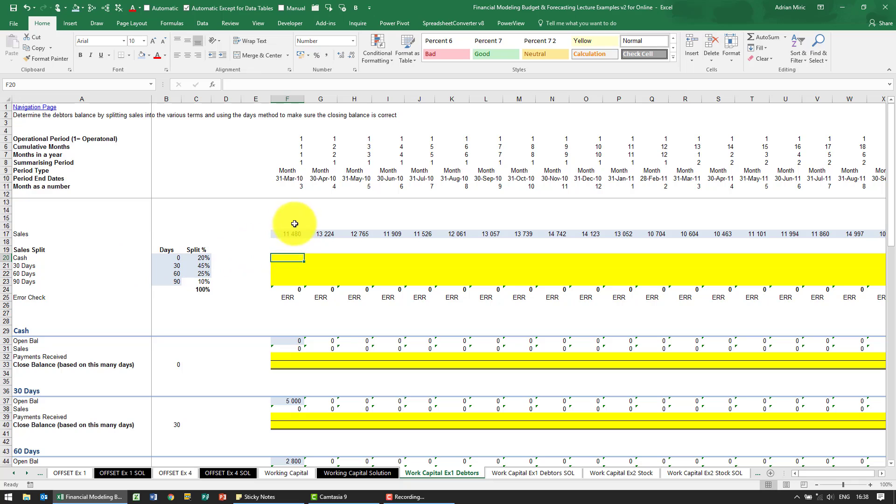
mouse_move(302, 250)
type("=")
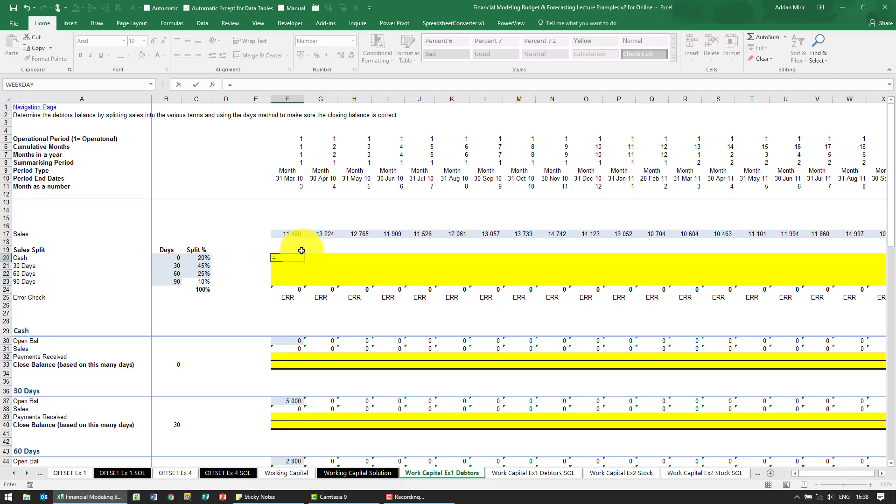
left_click(287, 233)
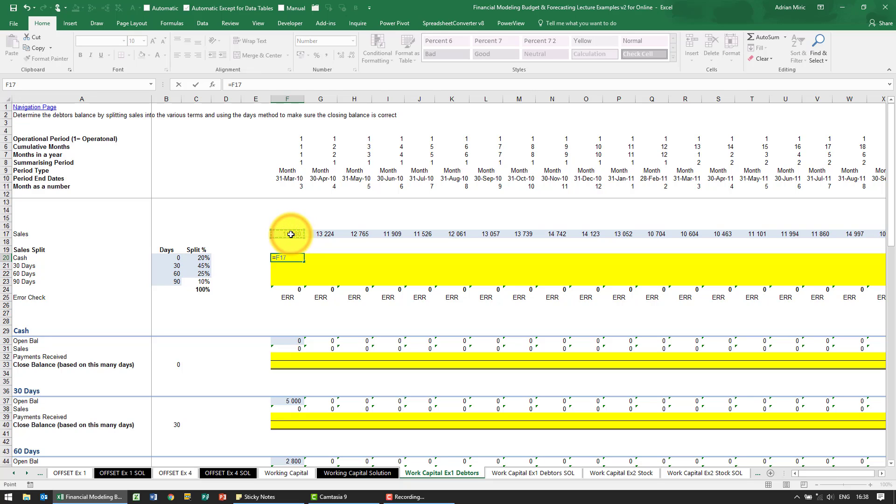
type("*")
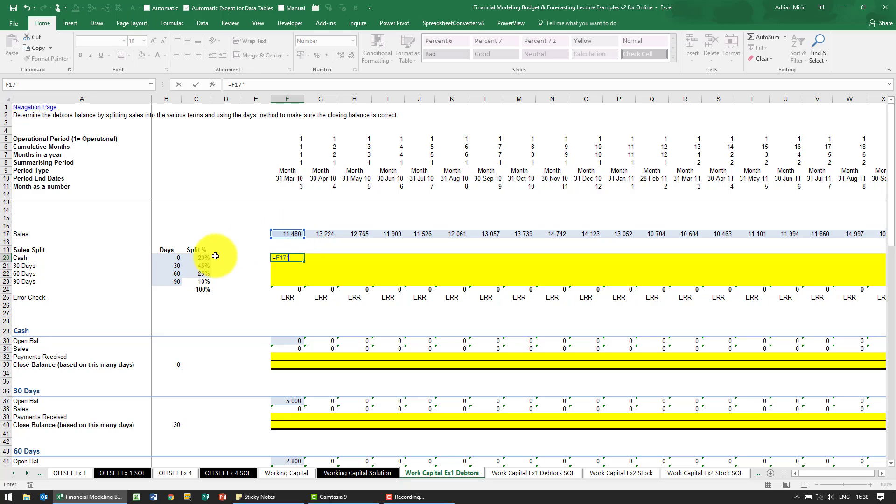
left_click(204, 257)
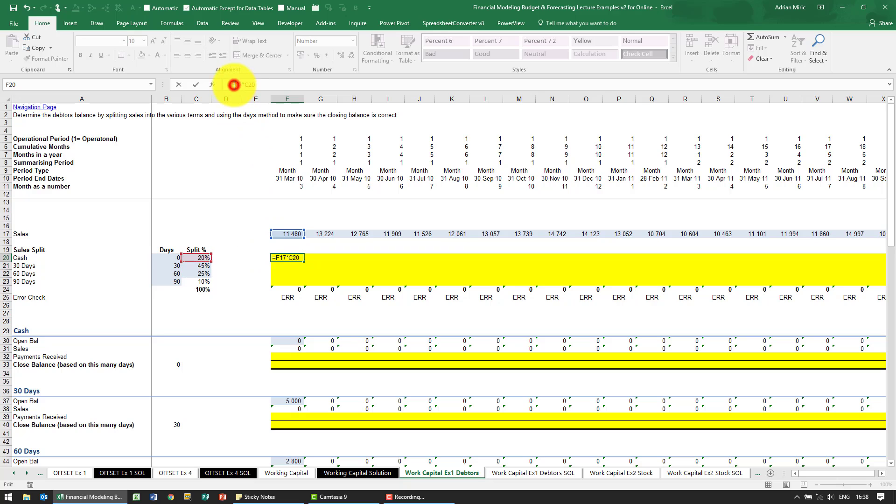
key("f4")
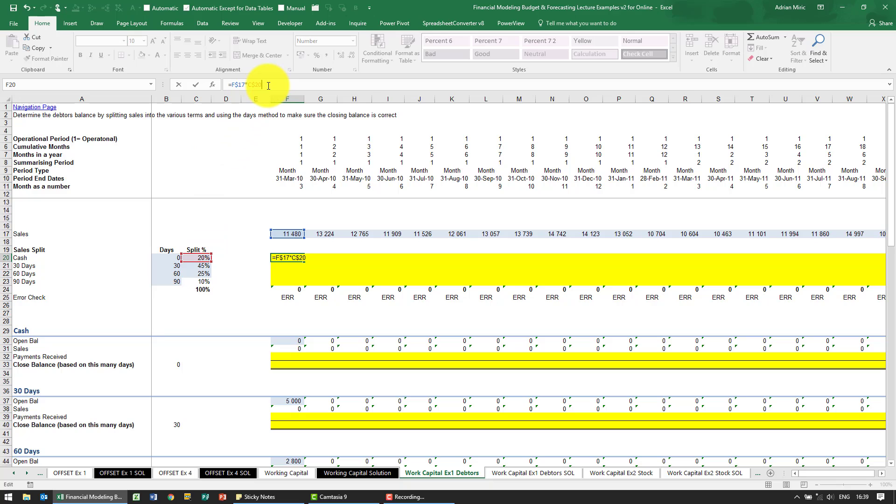
key("Enter")
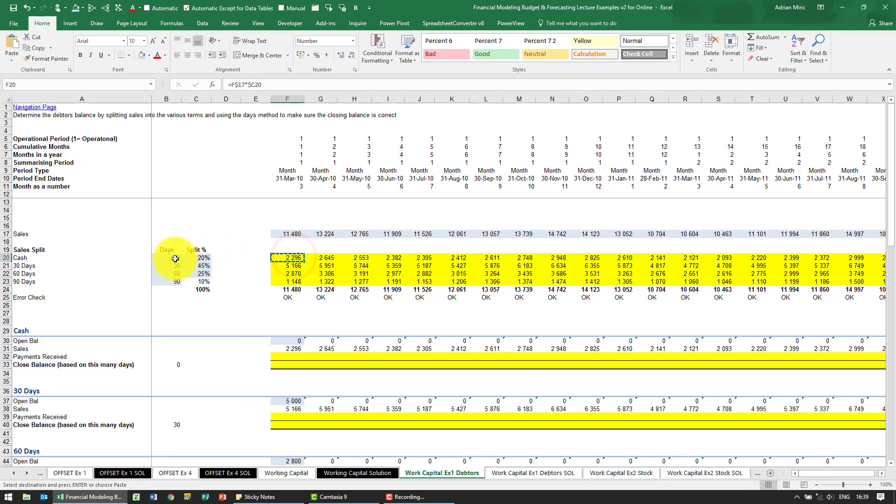
mouse_move(231, 290)
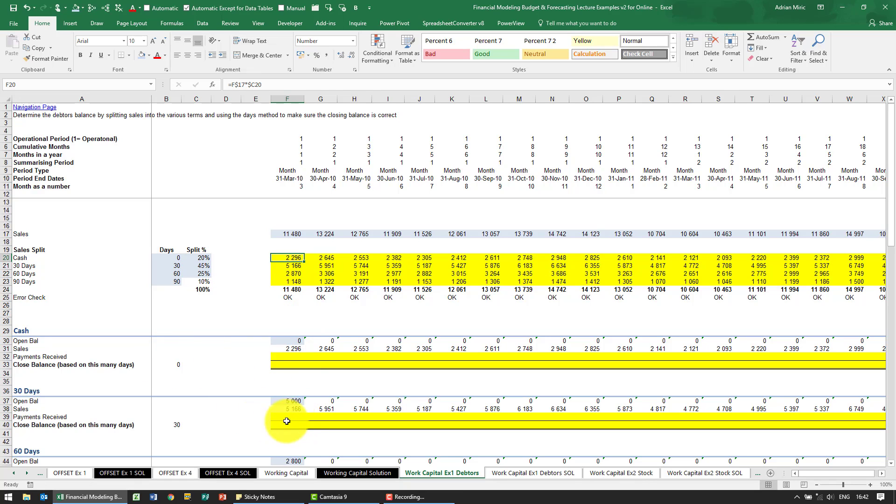
mouse_move(288, 425)
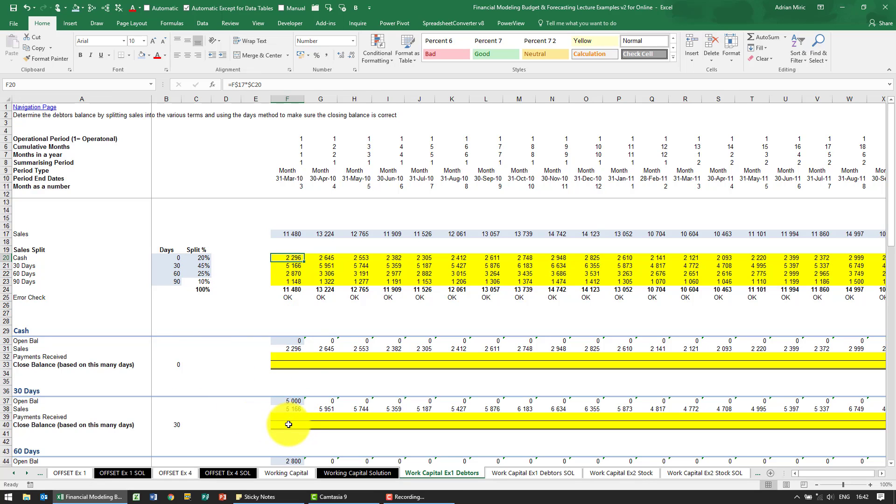
- Build the 30 Days closing balance in F40 as =F38*12/365*$B40 from 30-day sales and days held
left_click(288, 425)
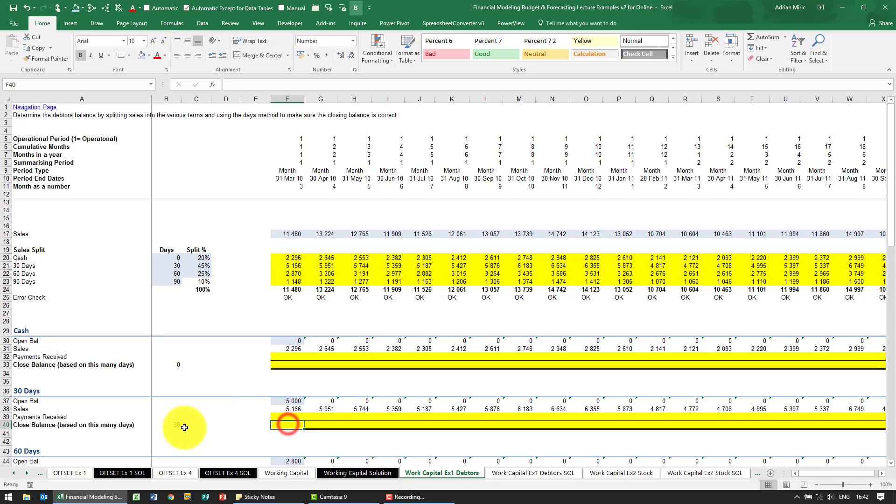
left_click(176, 425)
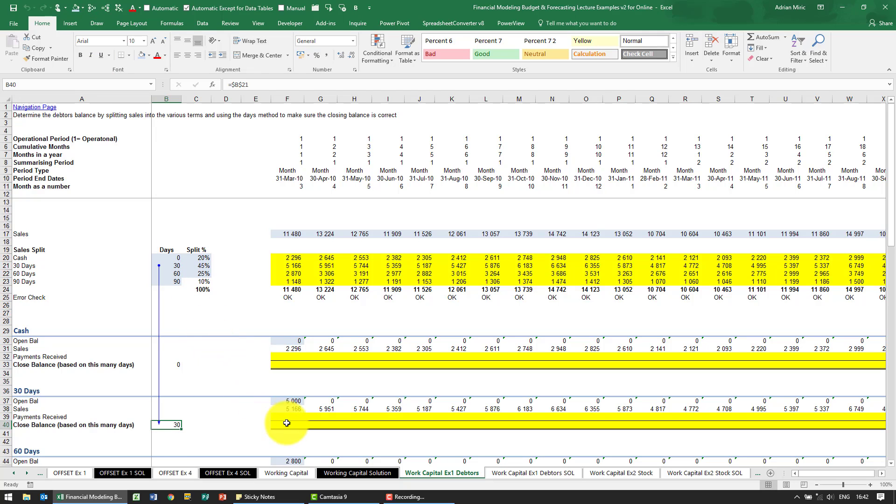
left_click(287, 425)
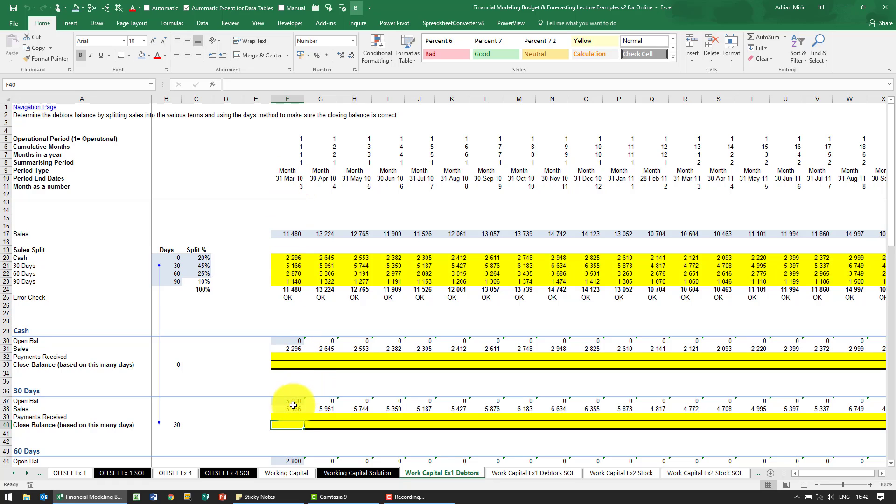
left_click(291, 425)
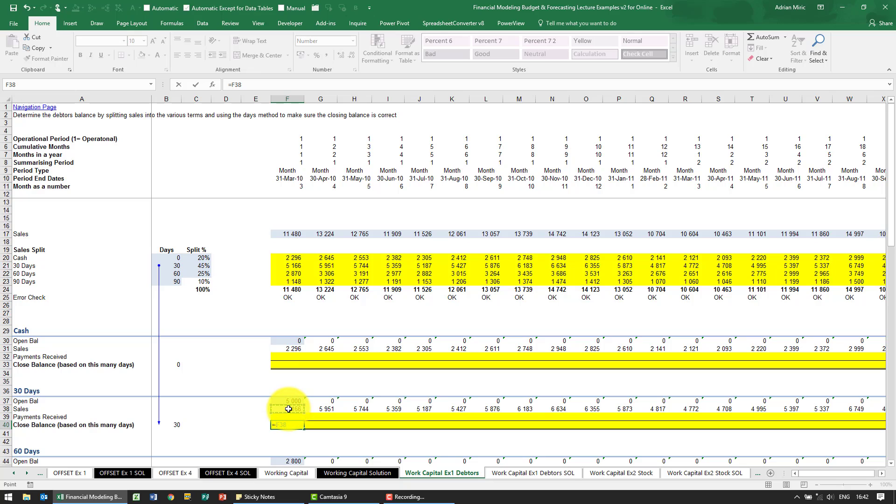
type("*12")
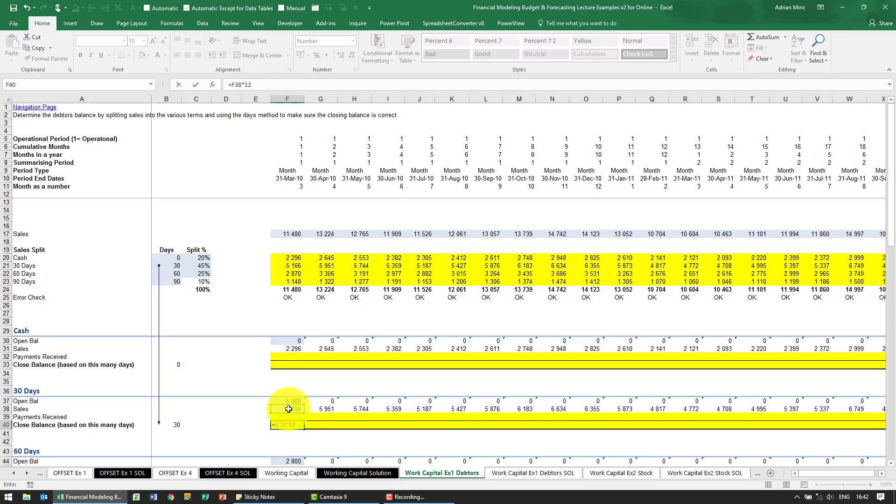
type("/36")
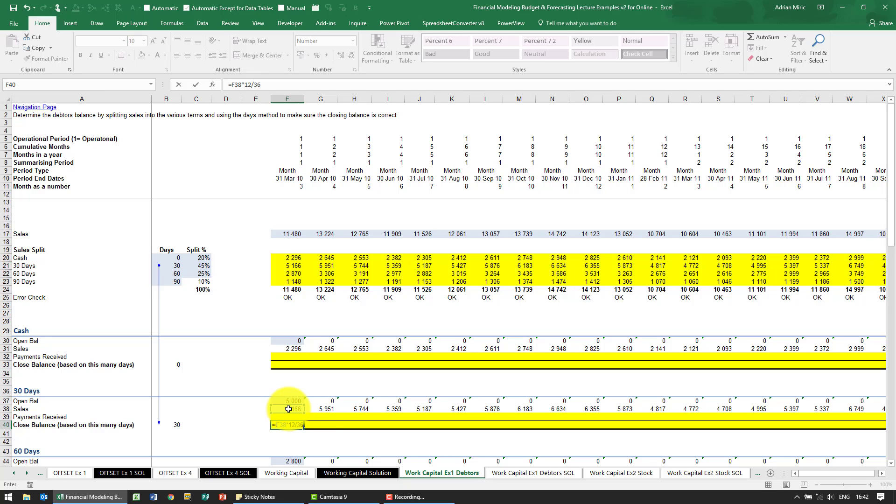
type("5")
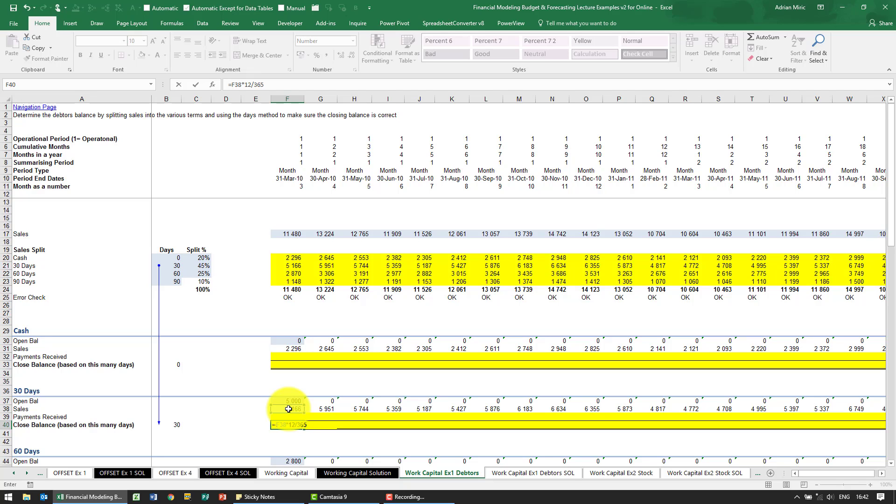
type("*")
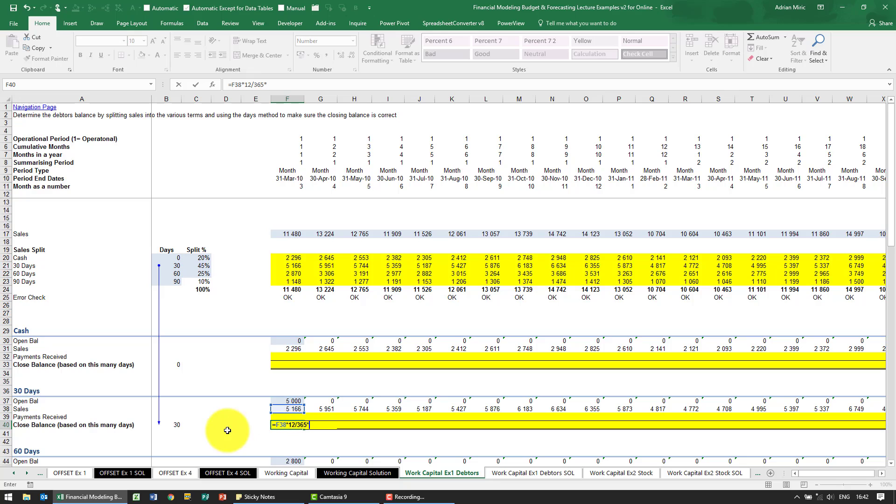
left_click(166, 425)
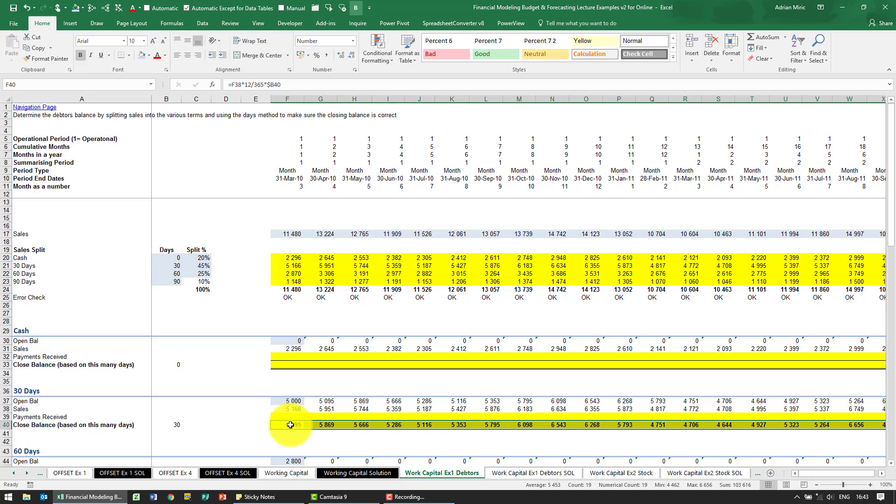
- Enter the 30 Days payments received in F39 as =-(F37+F38-F40), giving negative receipts like -5 071
left_click(288, 417)
type("=F37+")
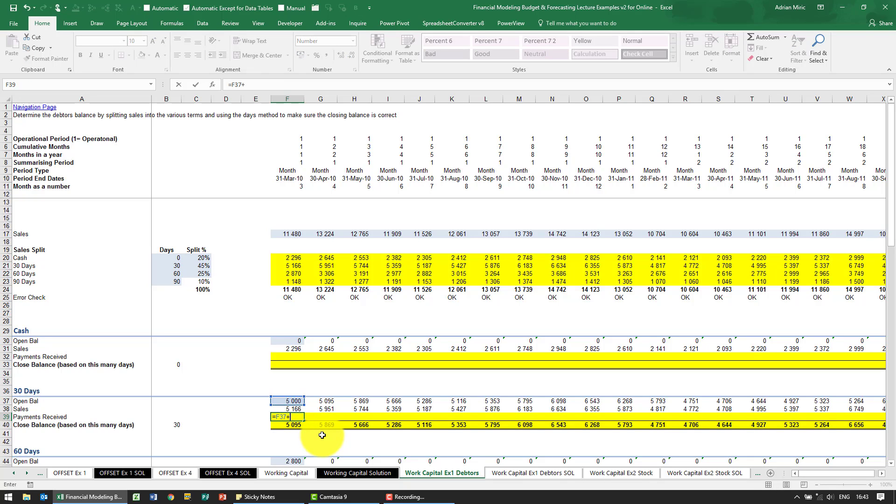
left_click(287, 408)
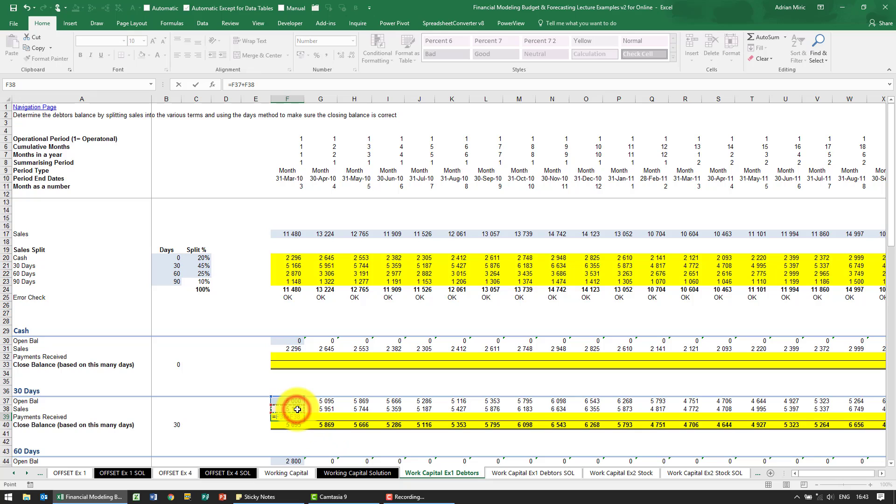
left_click(288, 409)
type("-F40")
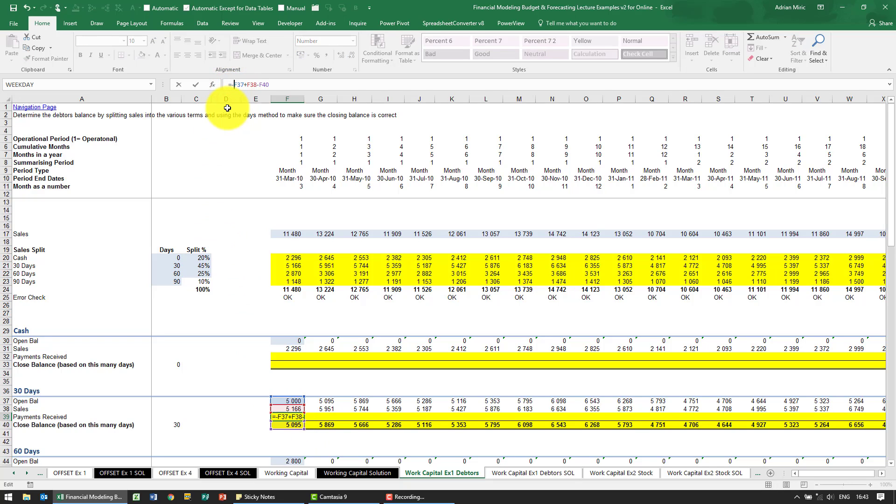
type("(")
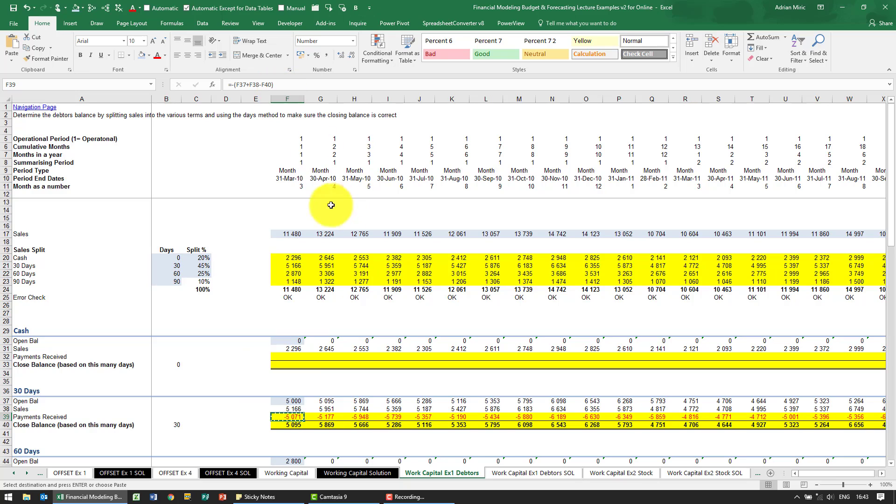
left_click(288, 400)
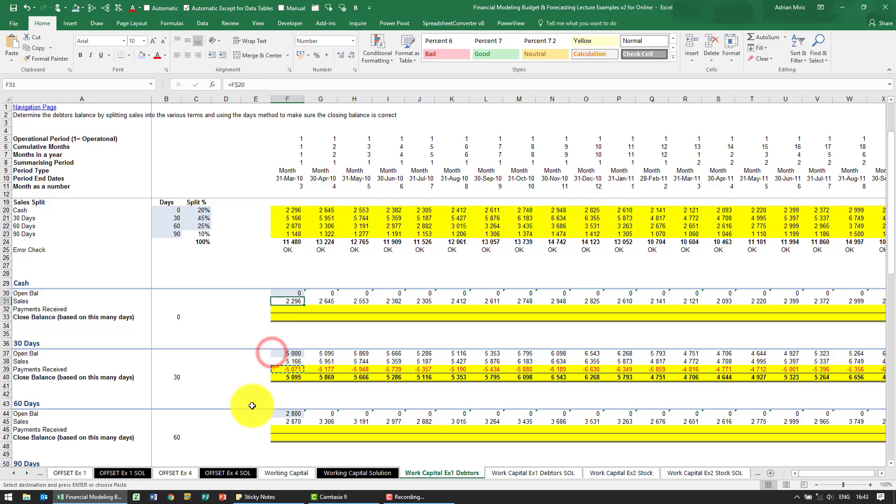
- Copy the 30-day payments and closing balance formulas into the Cash section, closing at zero
scroll("up", 3)
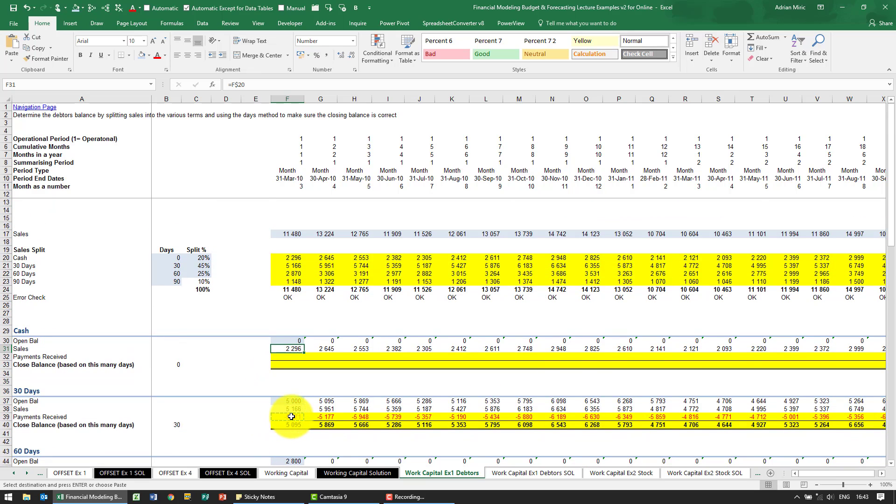
left_click(290, 417)
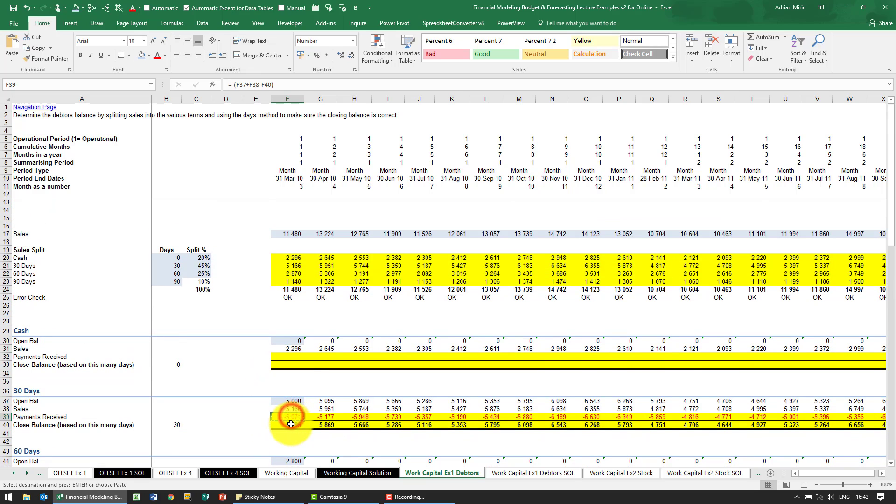
left_click(291, 424)
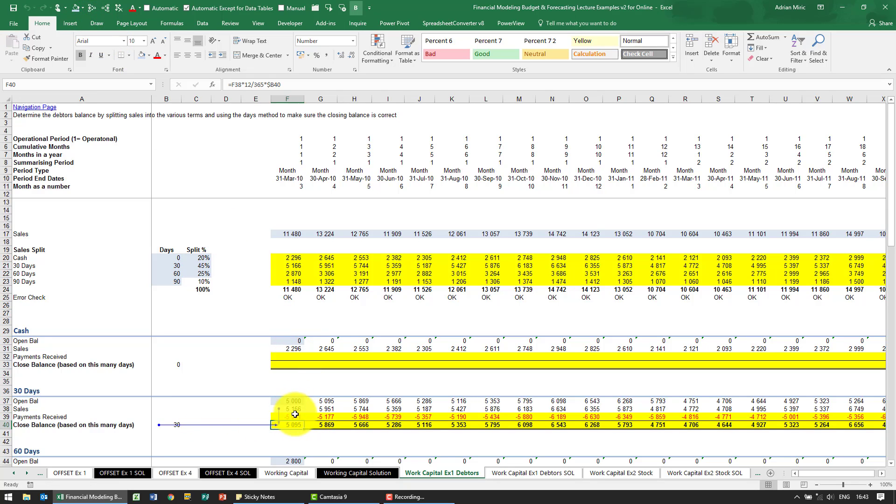
left_click(295, 416)
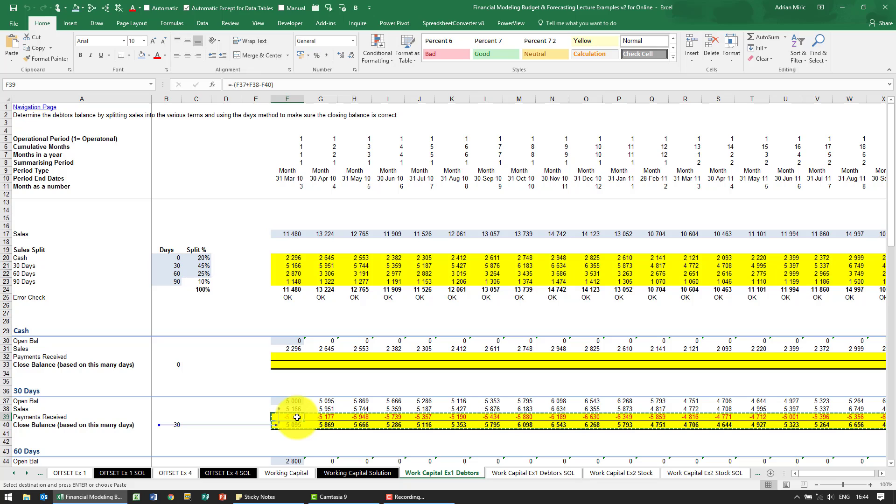
left_click(287, 356)
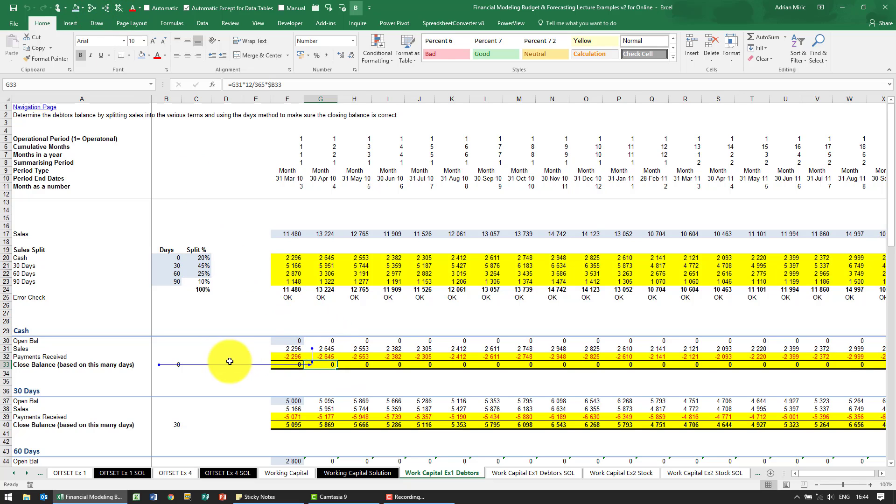
left_click(285, 356)
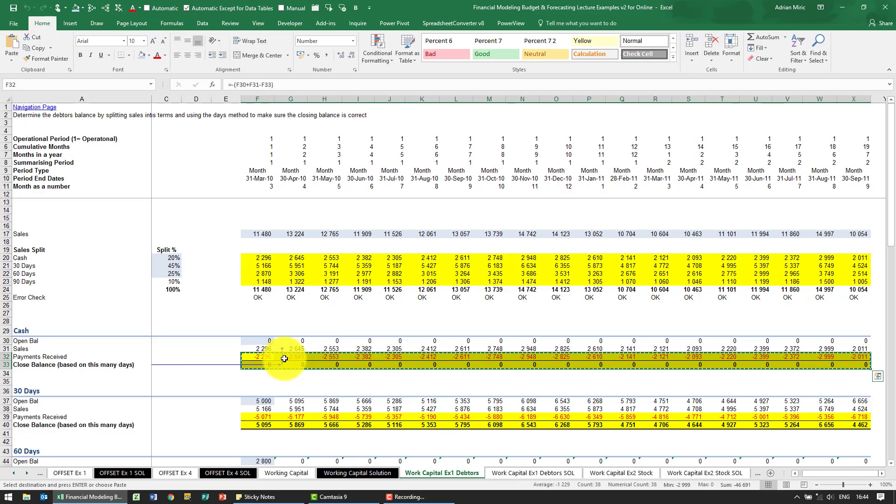
- Fill the 60 Days and 90 Days sections with the same payments and closing balance formulas
scroll("down", 3)
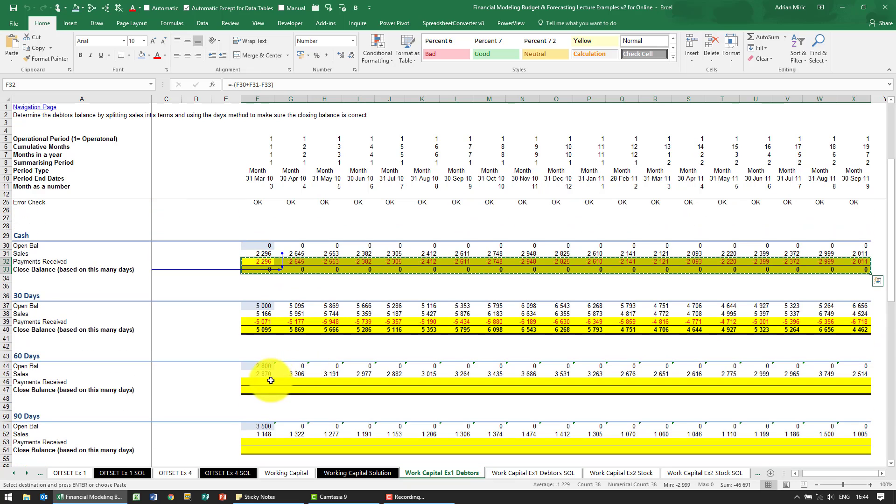
left_click(257, 381)
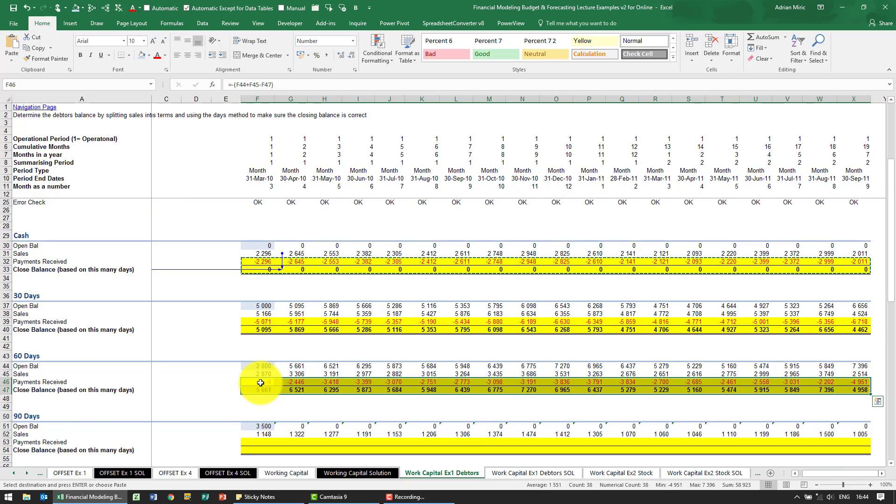
scroll("down", 3)
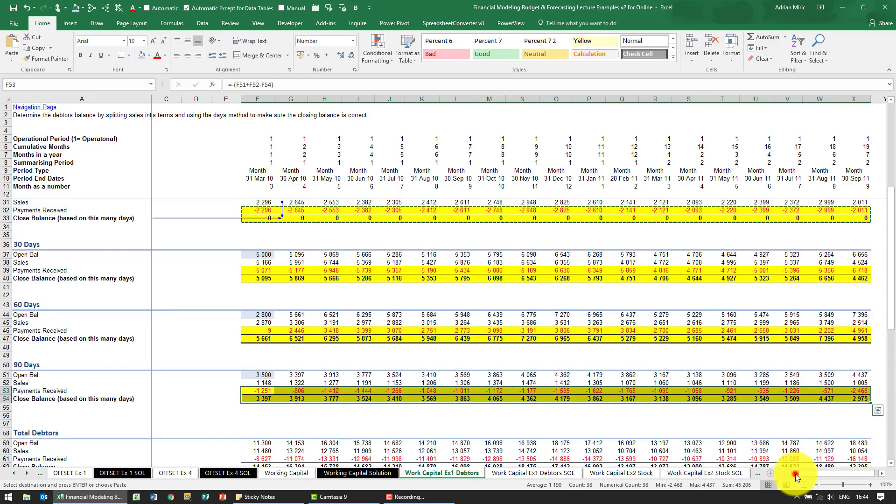
scroll("down", 3)
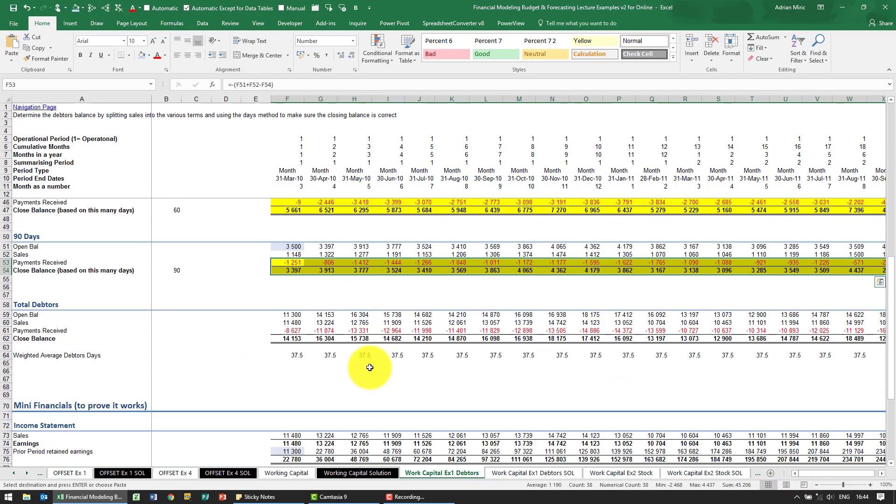
left_click(288, 315)
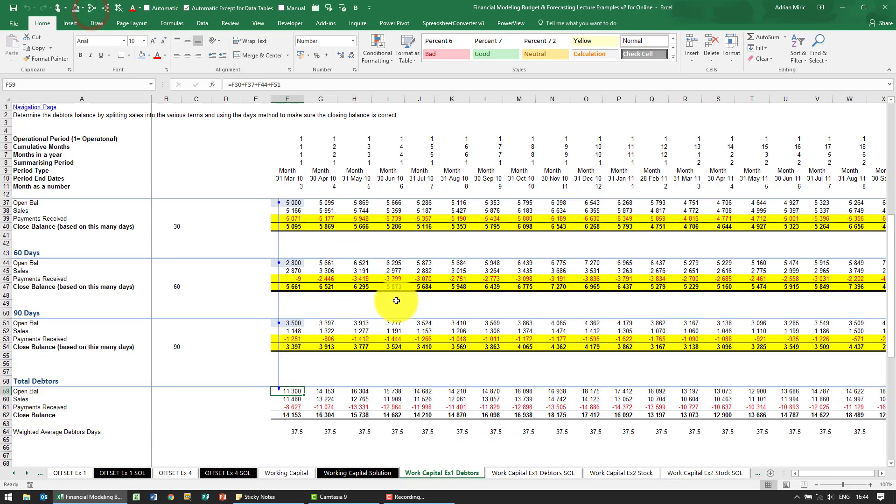
scroll("down", 3)
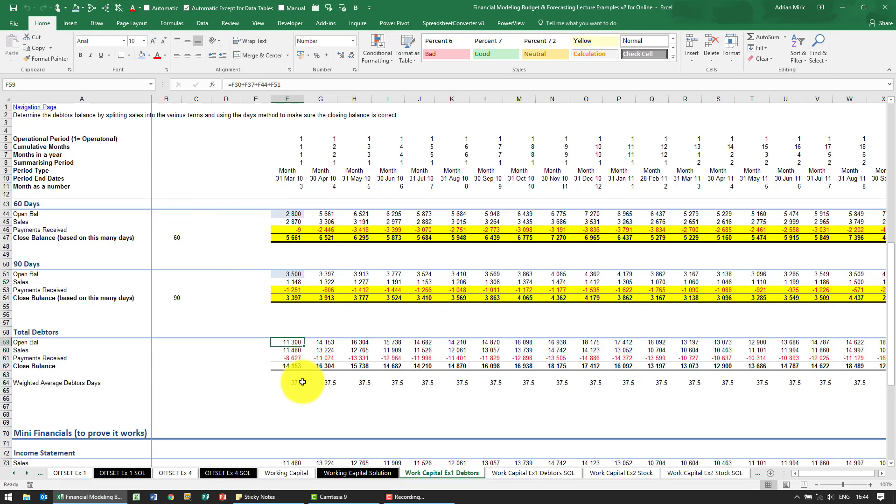
left_click(287, 383)
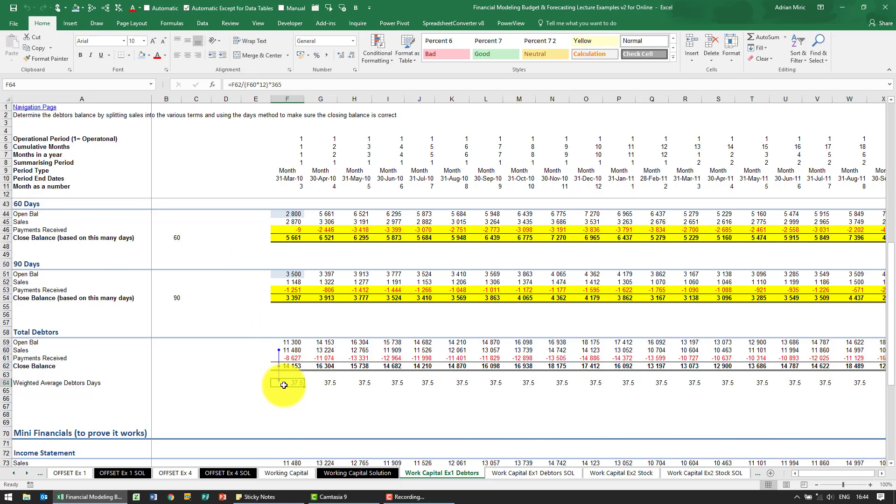
scroll("down", 3)
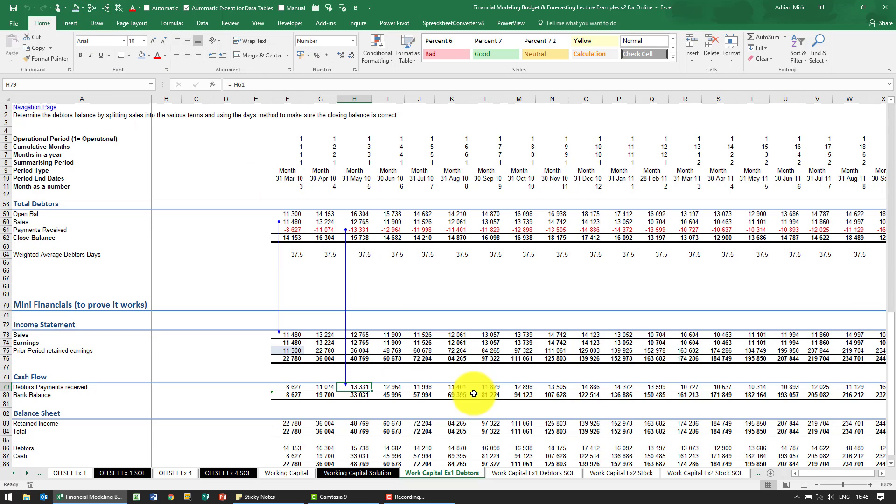
left_click(419, 423)
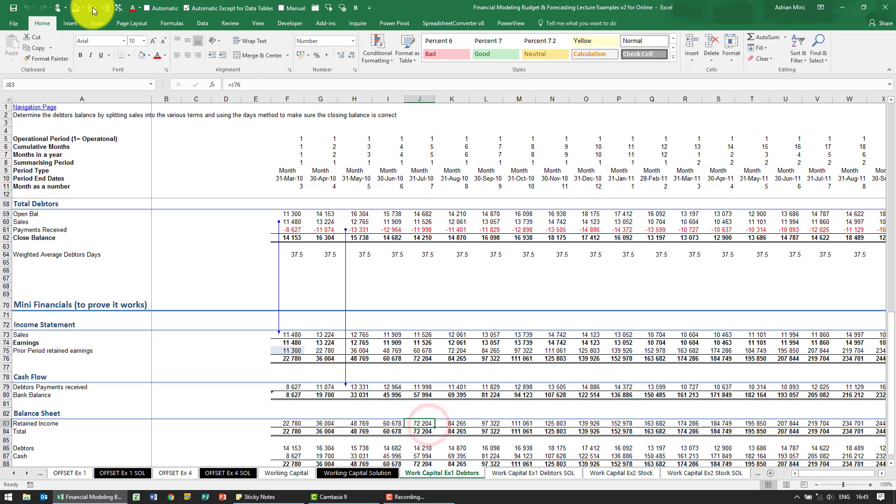
scroll("down", 3)
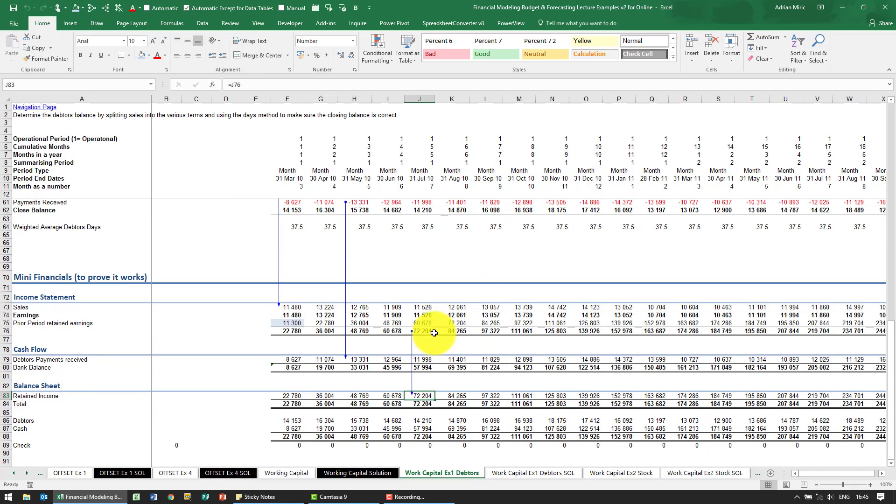
mouse_move(454, 426)
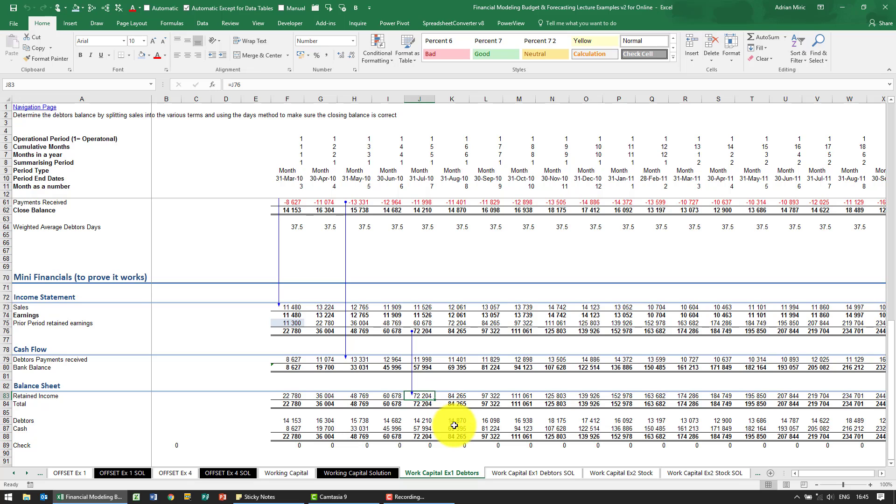
left_click(451, 420)
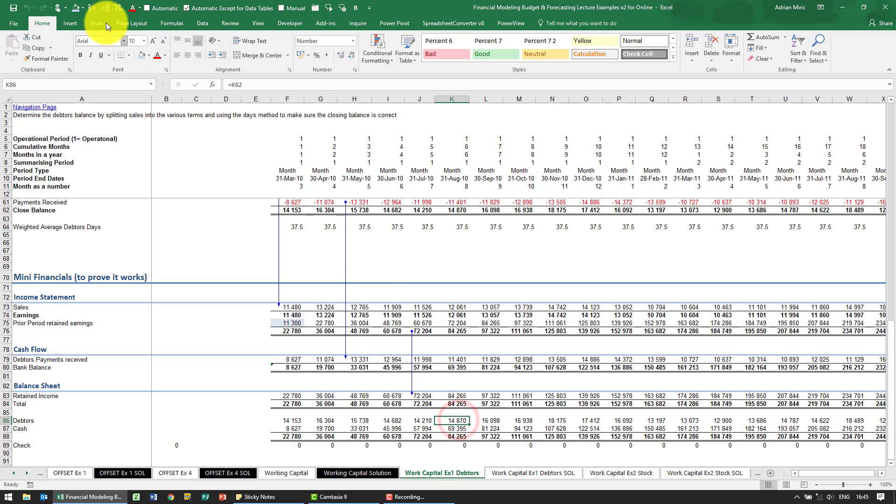